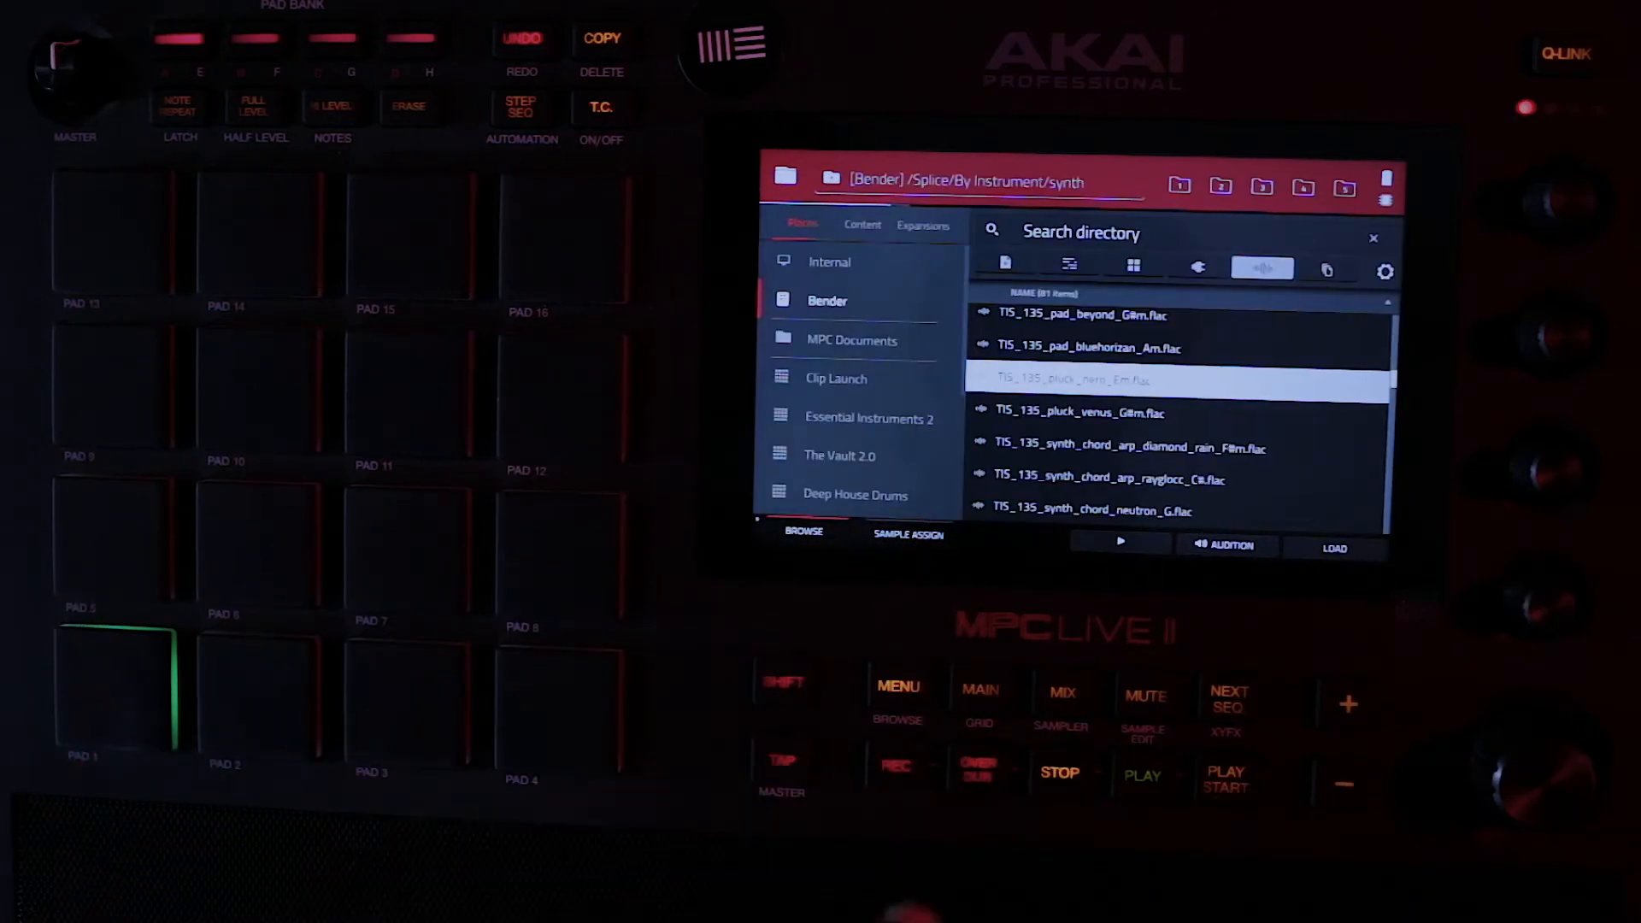
Step: Select the TIS_135 pluck synth sample in the Bender/Splice synth folder
{"action": "left_click", "coordinate": [899, 688]}
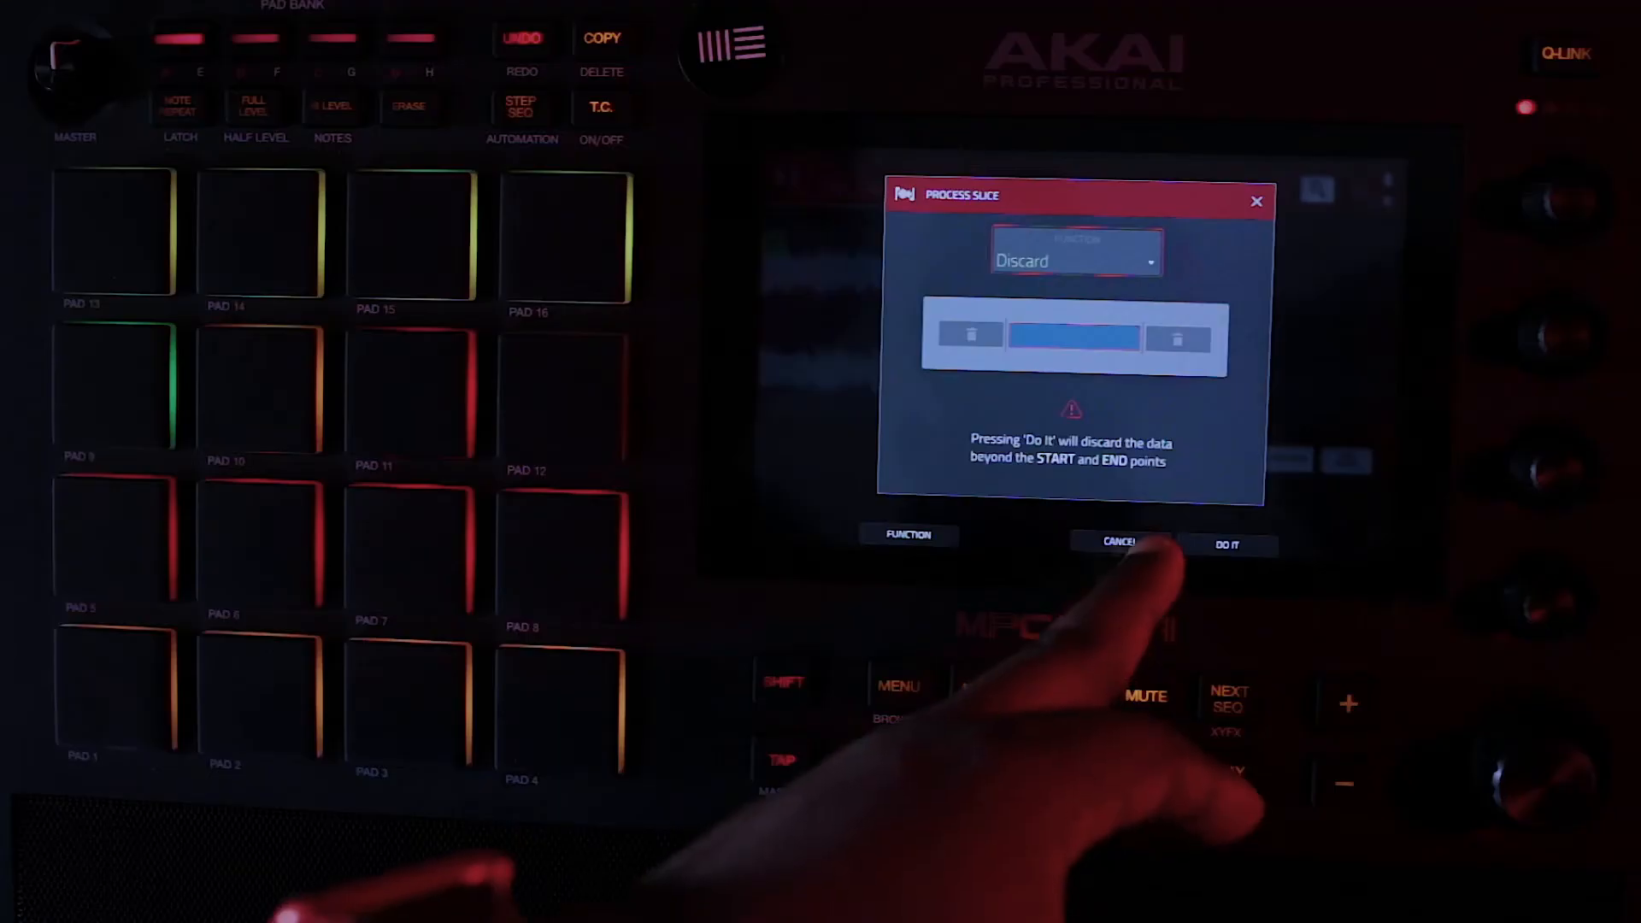
Step: Run Discard so only the audio between the start and end points remains
{"action": "left_click", "coordinate": [1121, 543]}
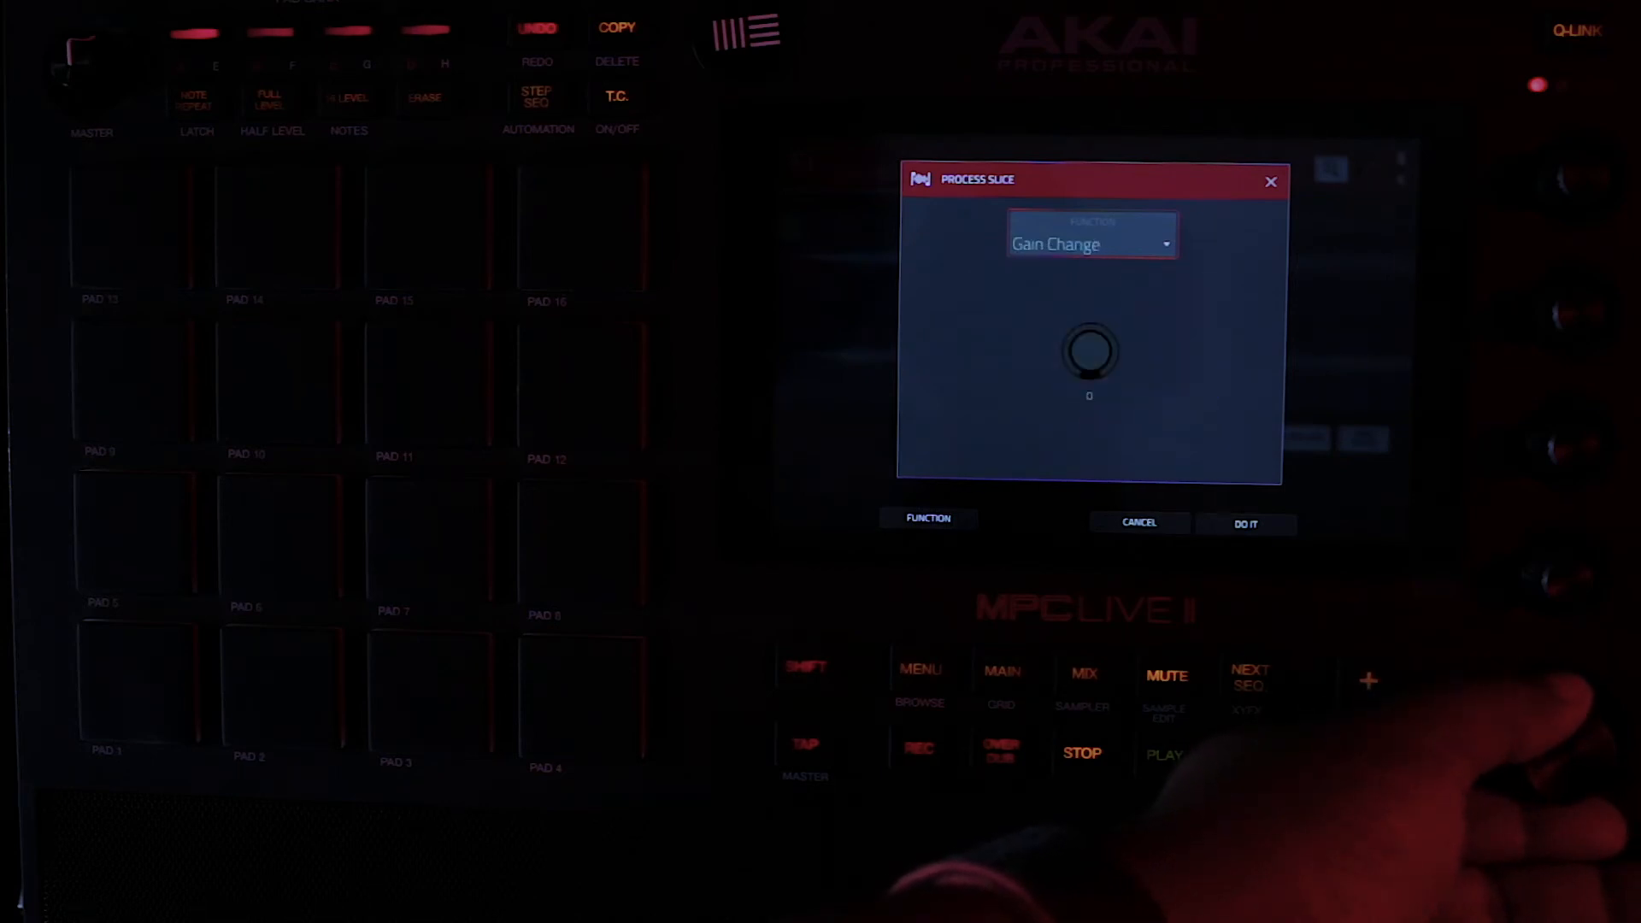
Step: Change the Process Slice function from Gain Change to Time Stretch targeting 100.0 BPM
{"action": "left_click", "coordinate": [1091, 243]}
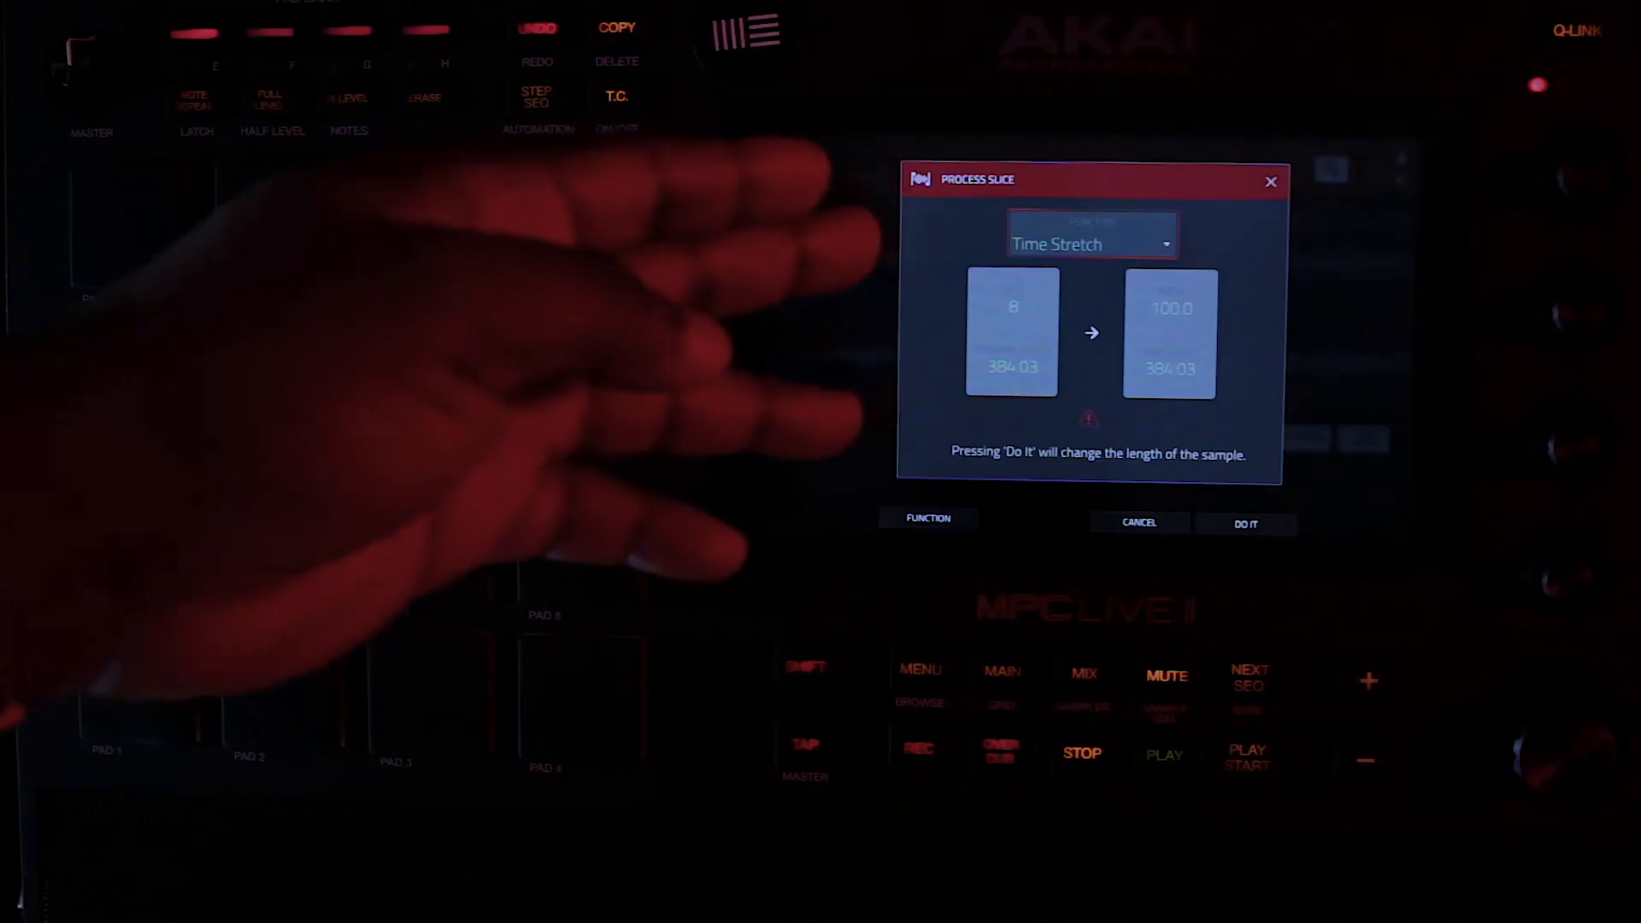